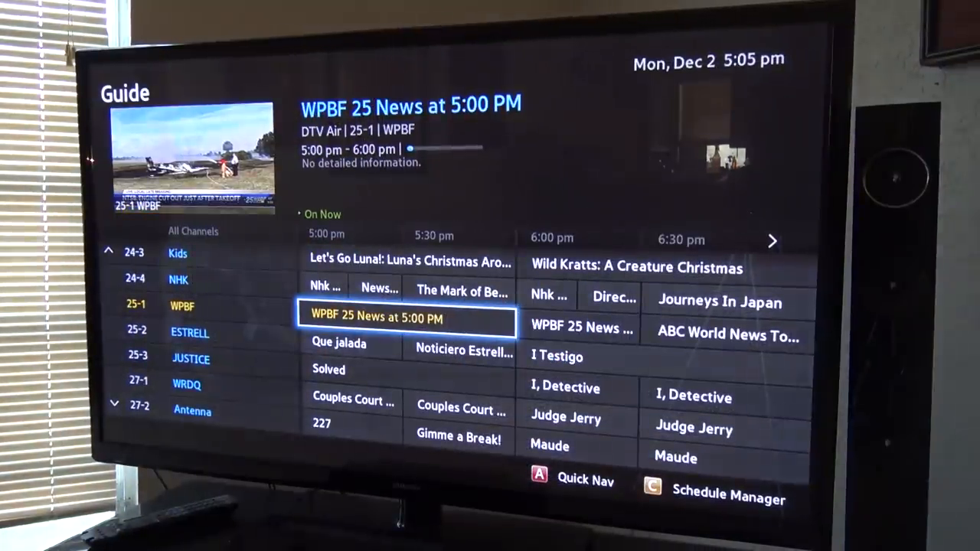
Step: Browse down to channel 65-4 BUZZR and highlight Match Game at 5:30 pm
key(up)
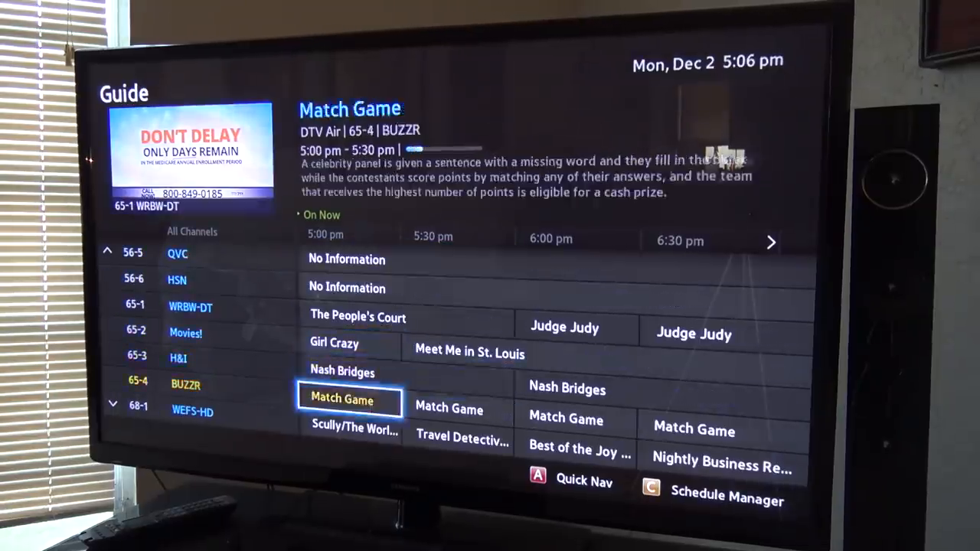
key(Right)
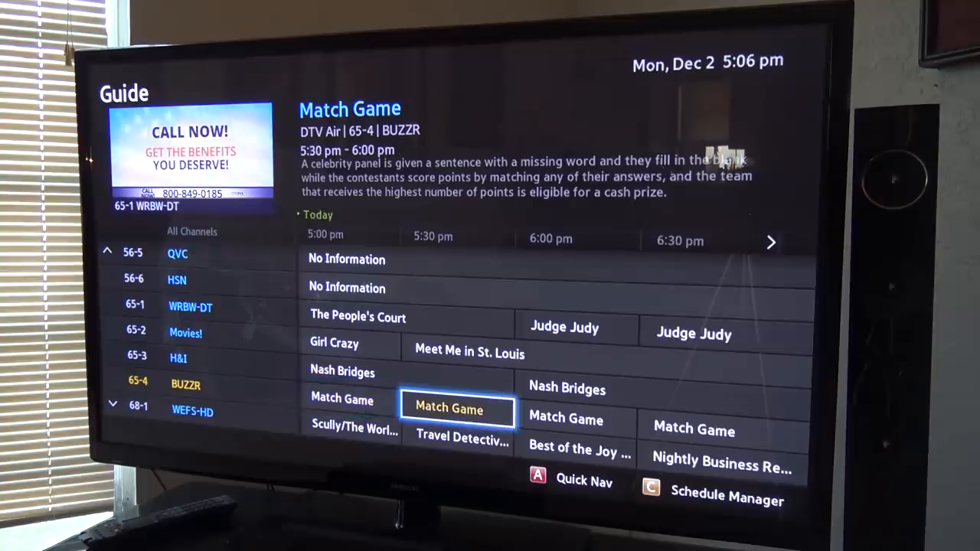